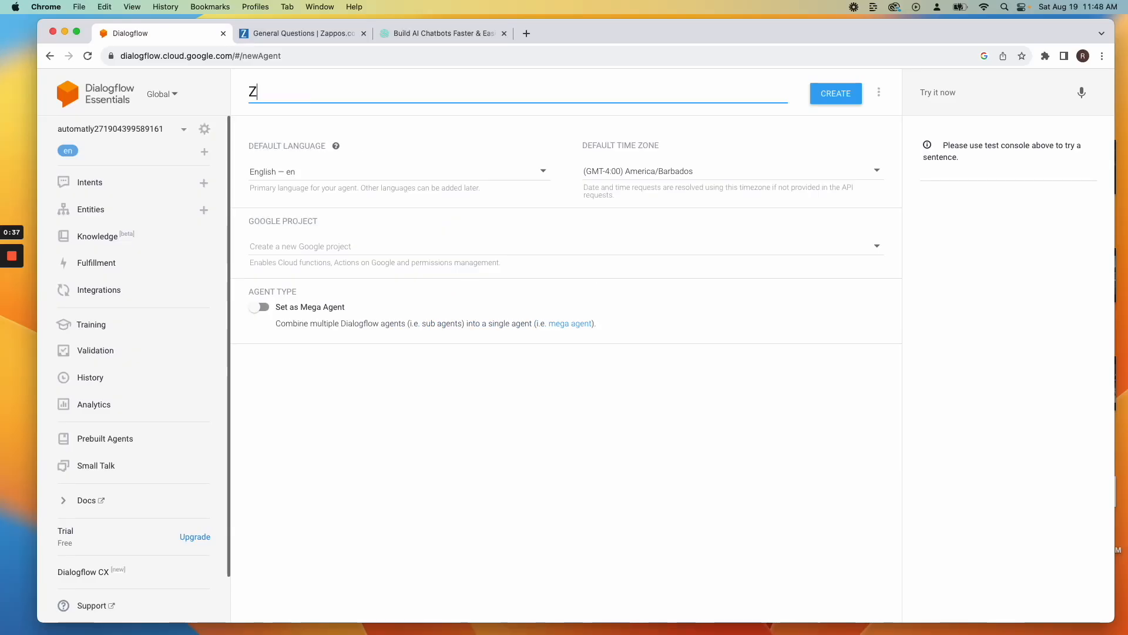
Create the Zappos-Demo agent and delete its Default Fallback Intent
{"action": "type", "text": "appos-Dem"}
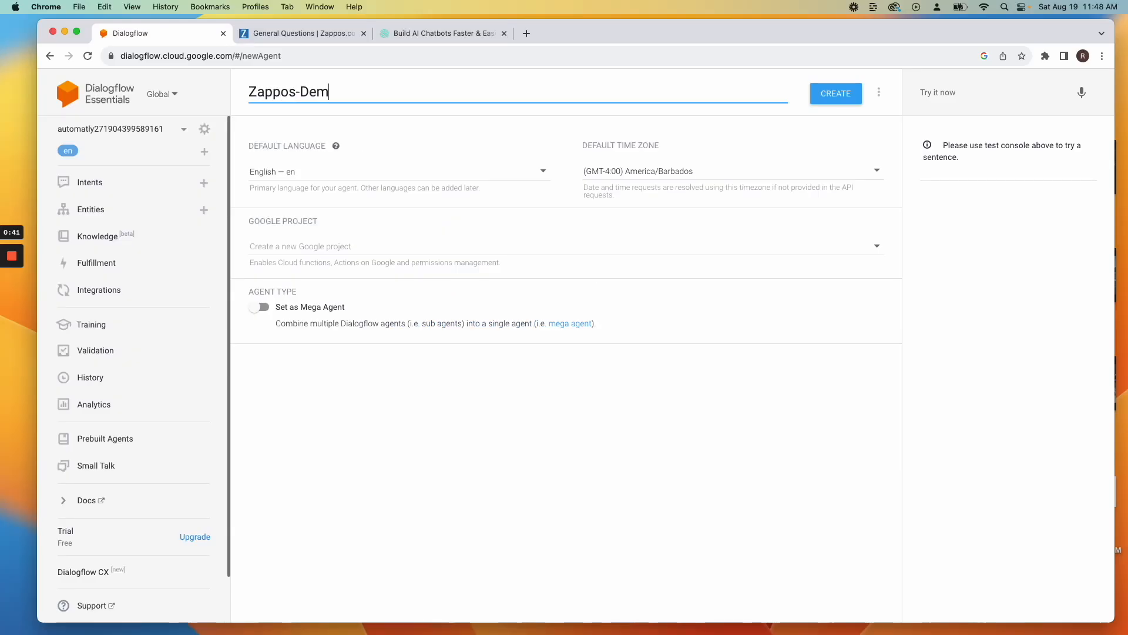
{"action": "left_click", "coordinate": [834, 94]}
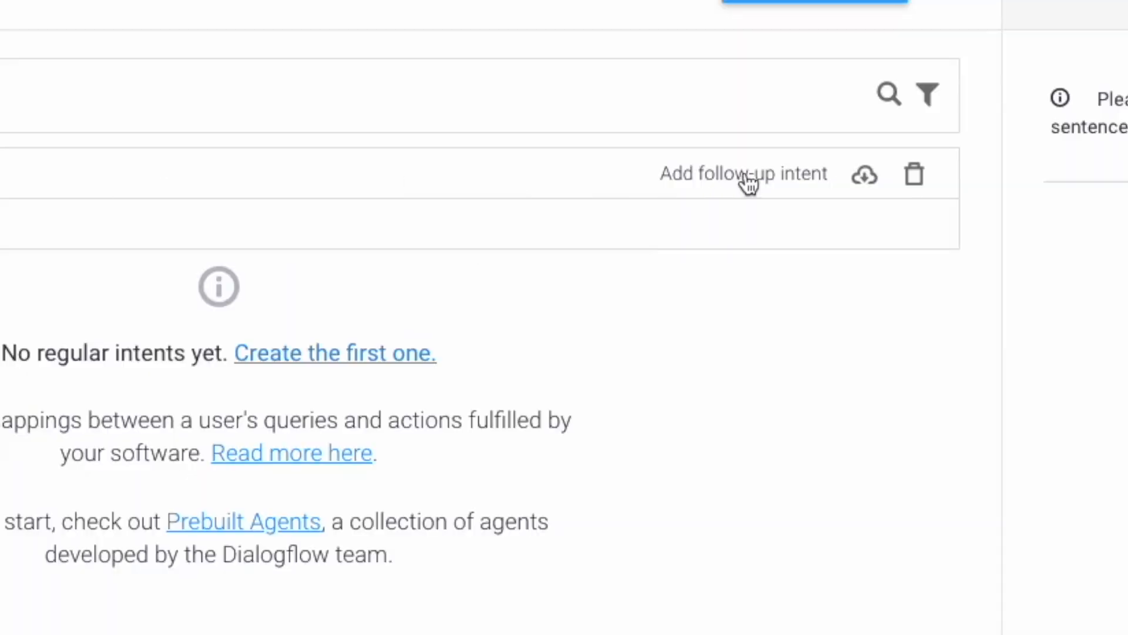
{"action": "left_click", "coordinate": [915, 174]}
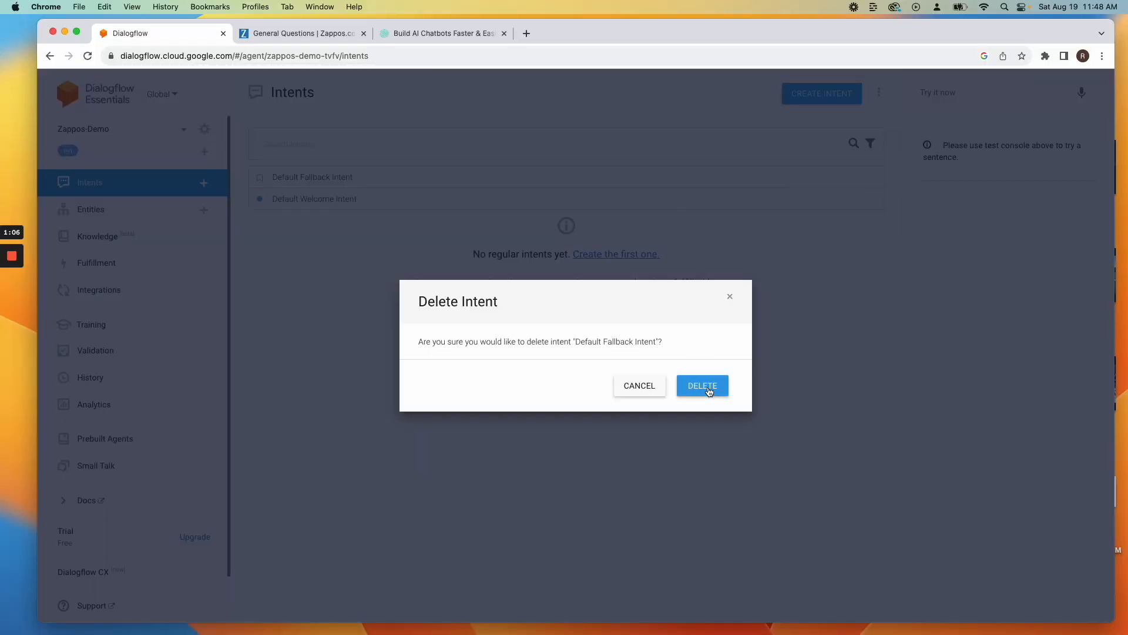
{"action": "left_click", "coordinate": [703, 386]}
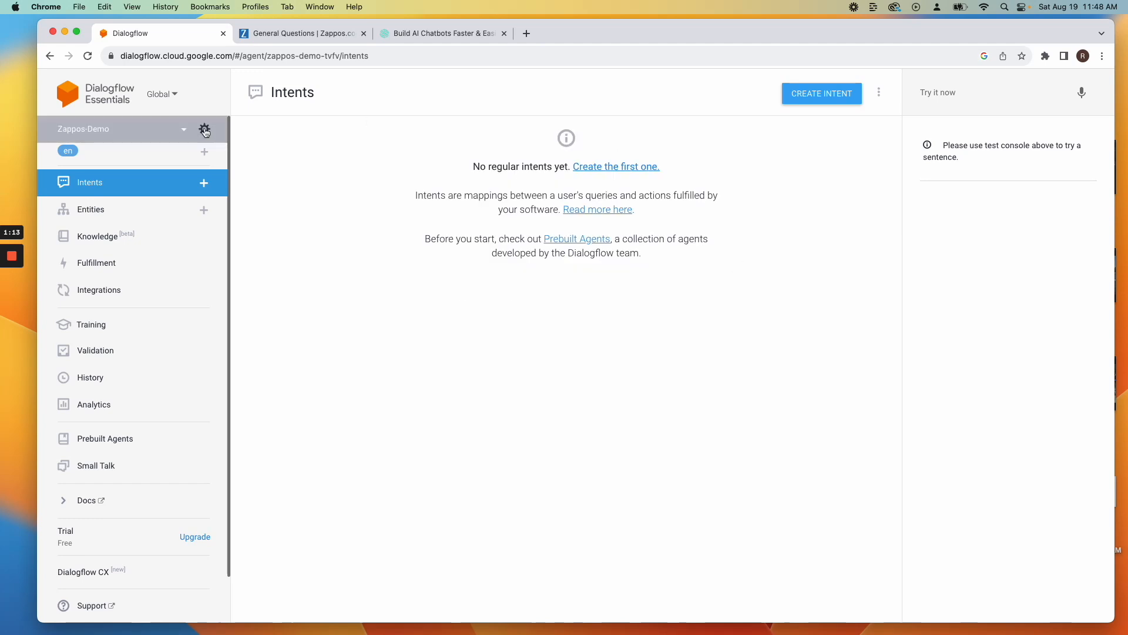
Enable beta features and APIs in the Zappos-Demo agent settings
{"action": "left_click", "coordinate": [205, 130]}
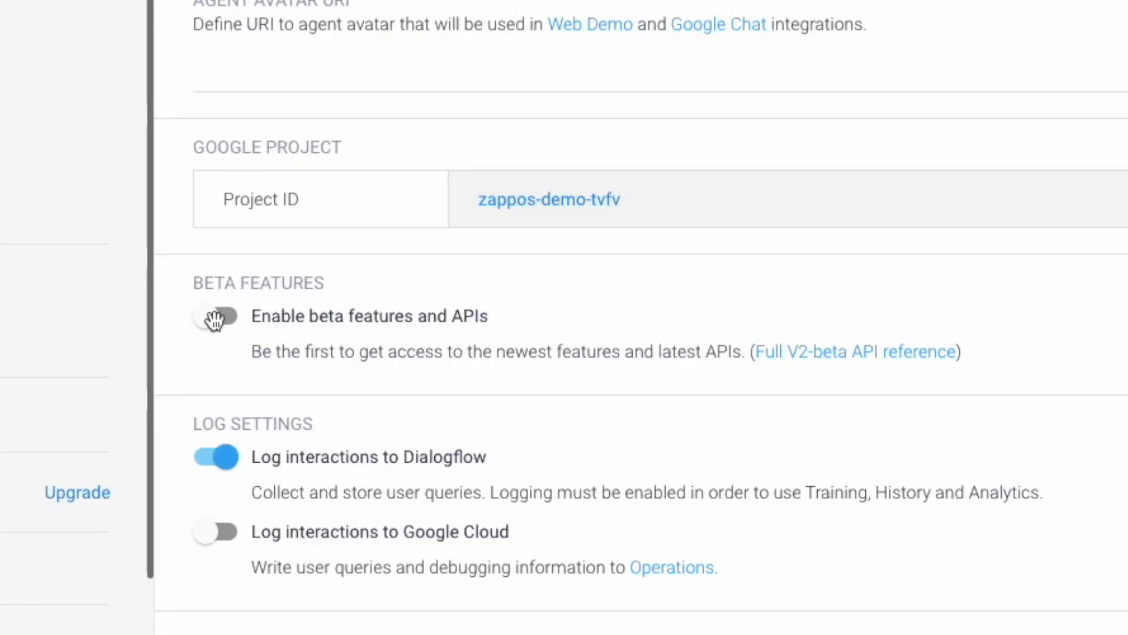
{"action": "left_click", "coordinate": [214, 315]}
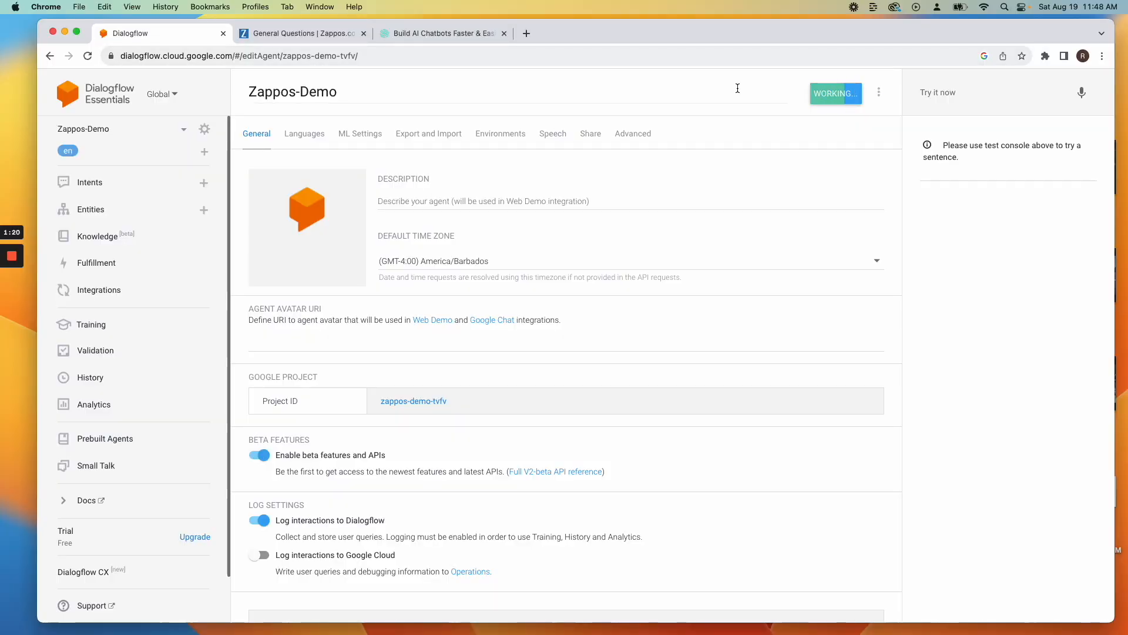
{"action": "left_click", "coordinate": [98, 236]}
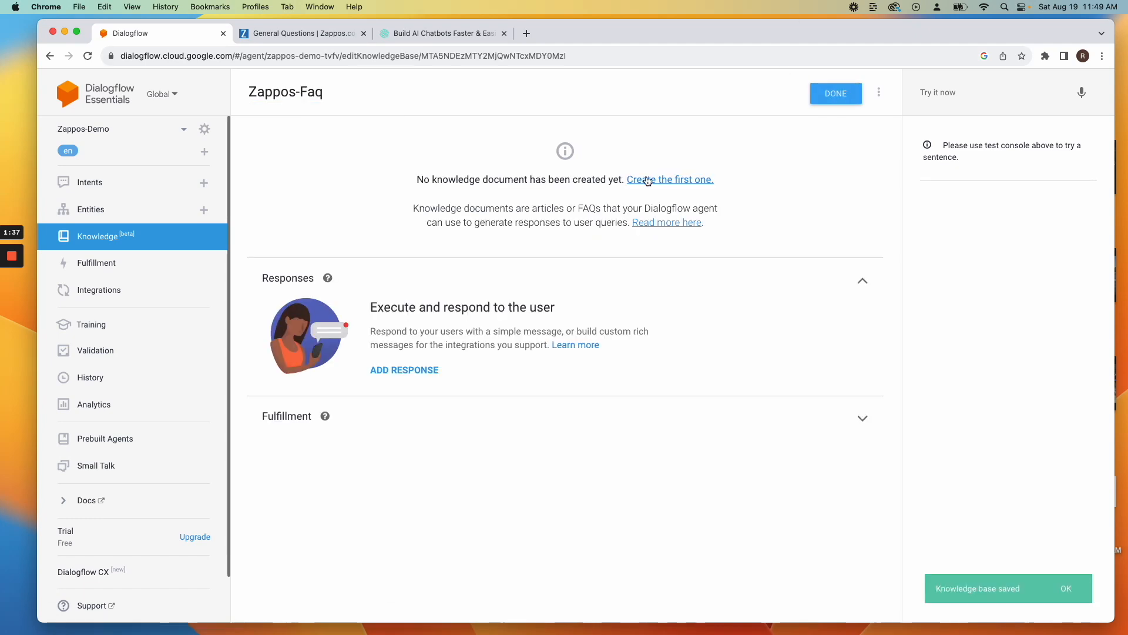
{"action": "left_click", "coordinate": [669, 179]}
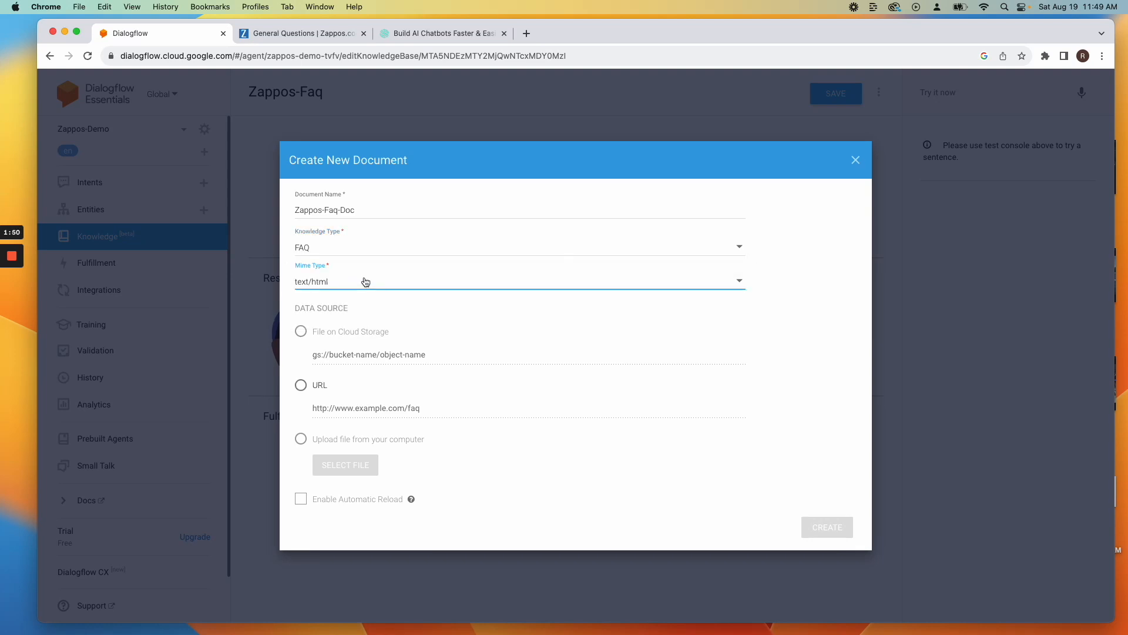
{"action": "left_click", "coordinate": [301, 386]}
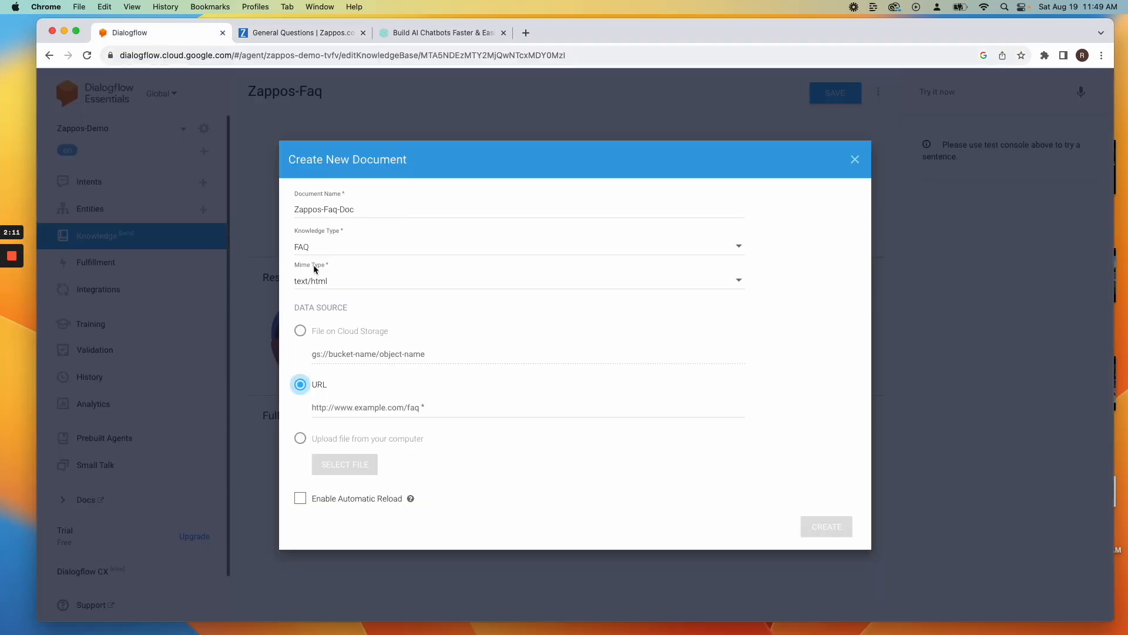
{"action": "left_click", "coordinate": [827, 526]}
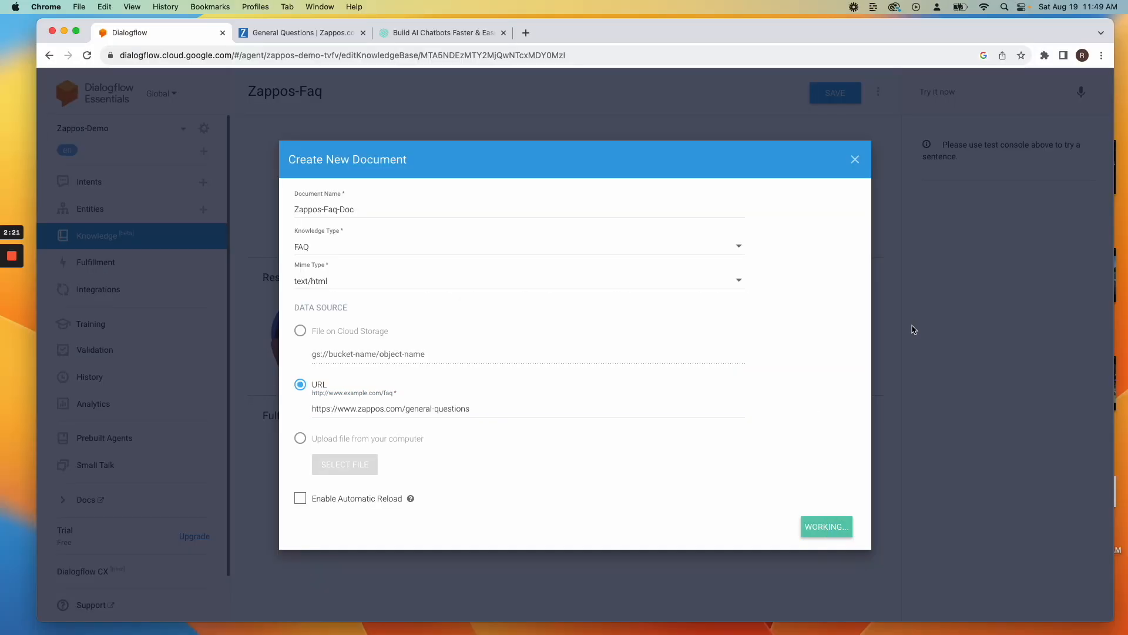
Add the $Knowledge.Answer[1] response, save, and move to the Chatbot Builder site
{"action": "left_click", "coordinate": [825, 526]}
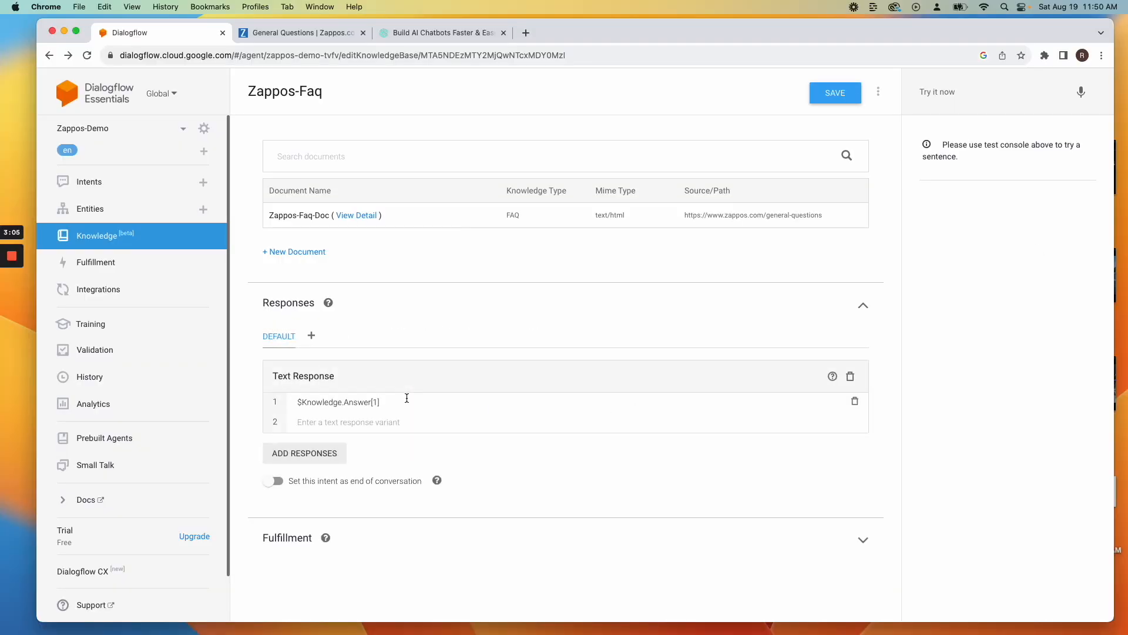
{"action": "left_click", "coordinate": [835, 93]}
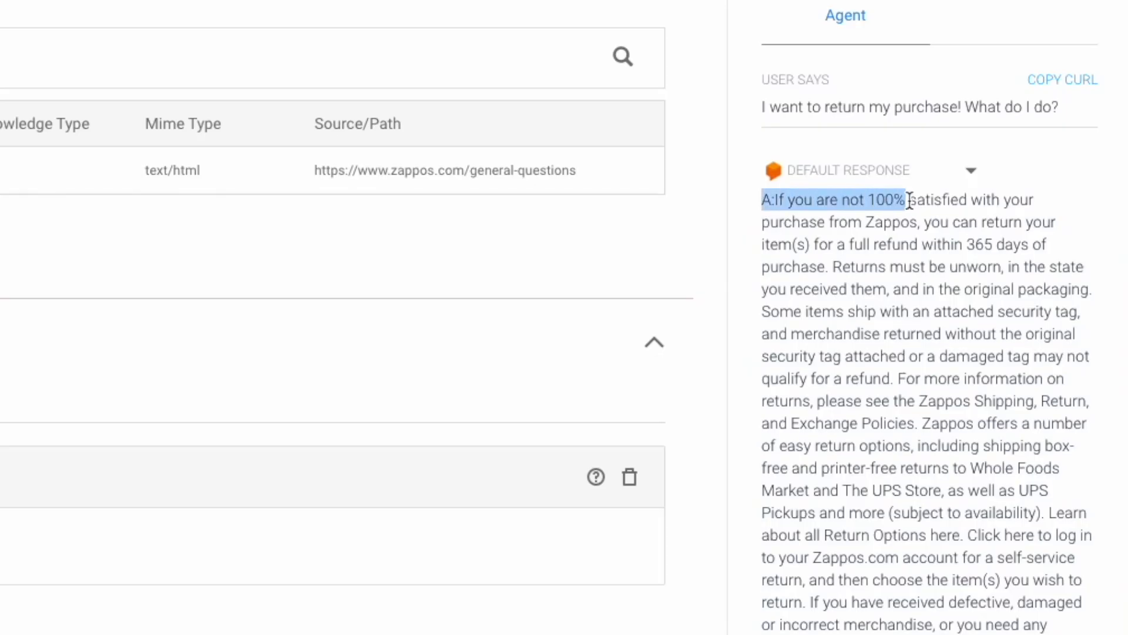
{"action": "left_click", "coordinate": [439, 33]}
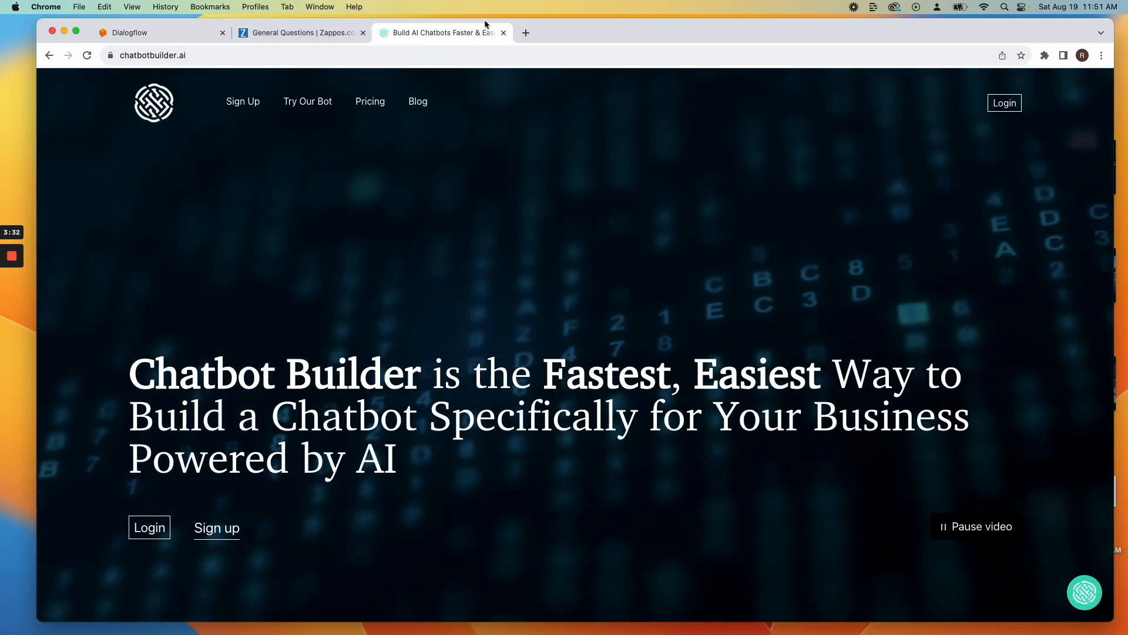
Create a webchat bot named Zappos in Chatbot Builder
{"action": "type", "text": "Za"}
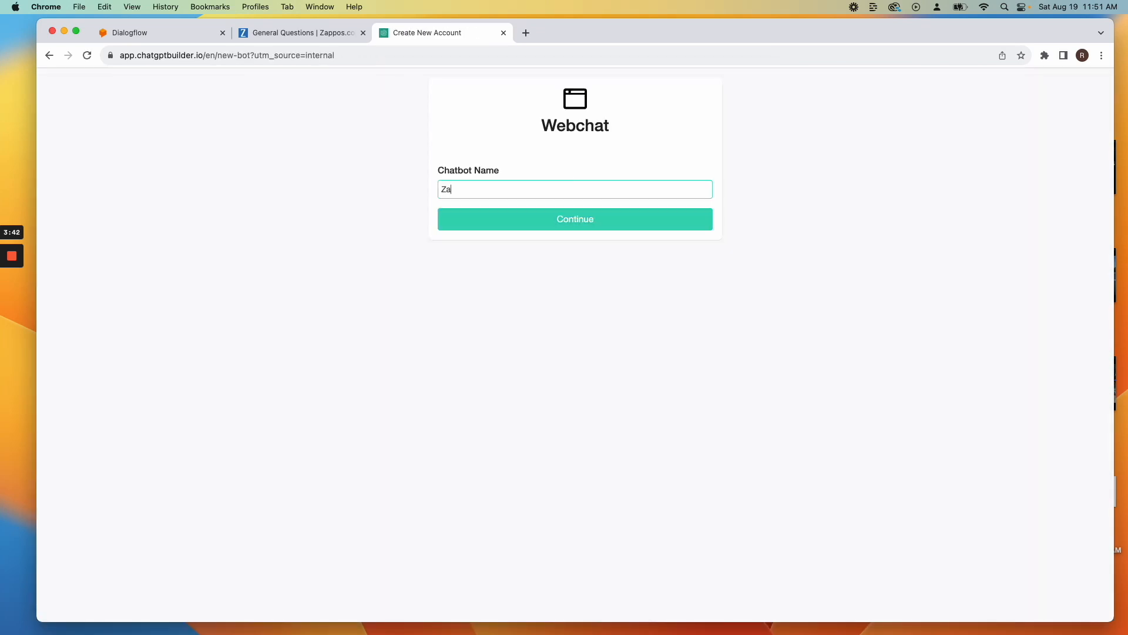
{"action": "left_click", "coordinate": [575, 219]}
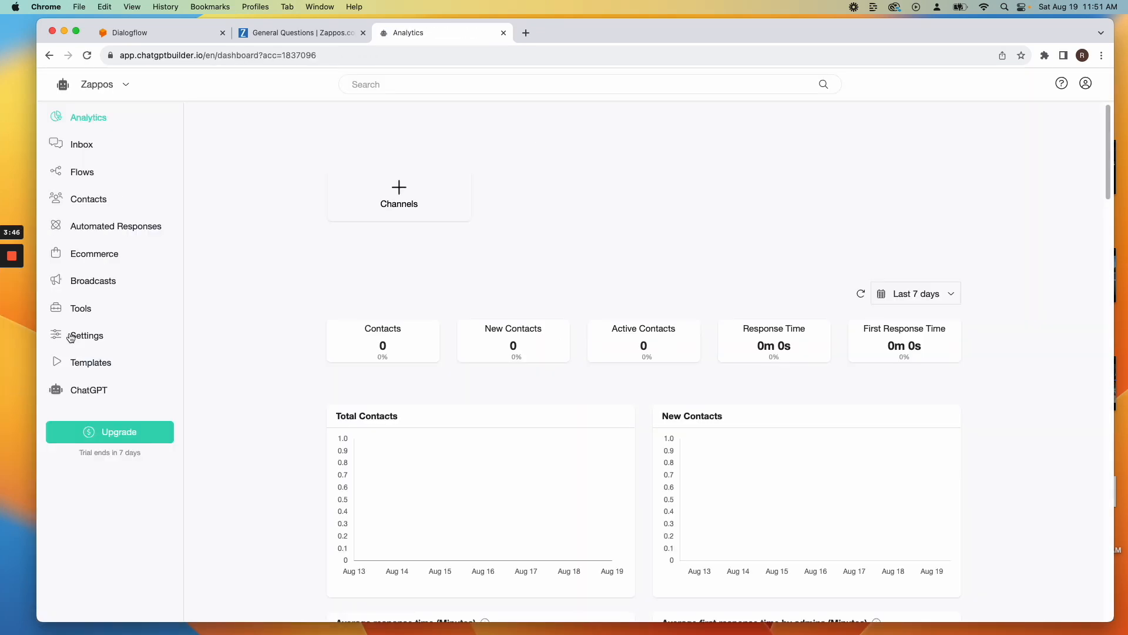
{"action": "left_click", "coordinate": [85, 335]}
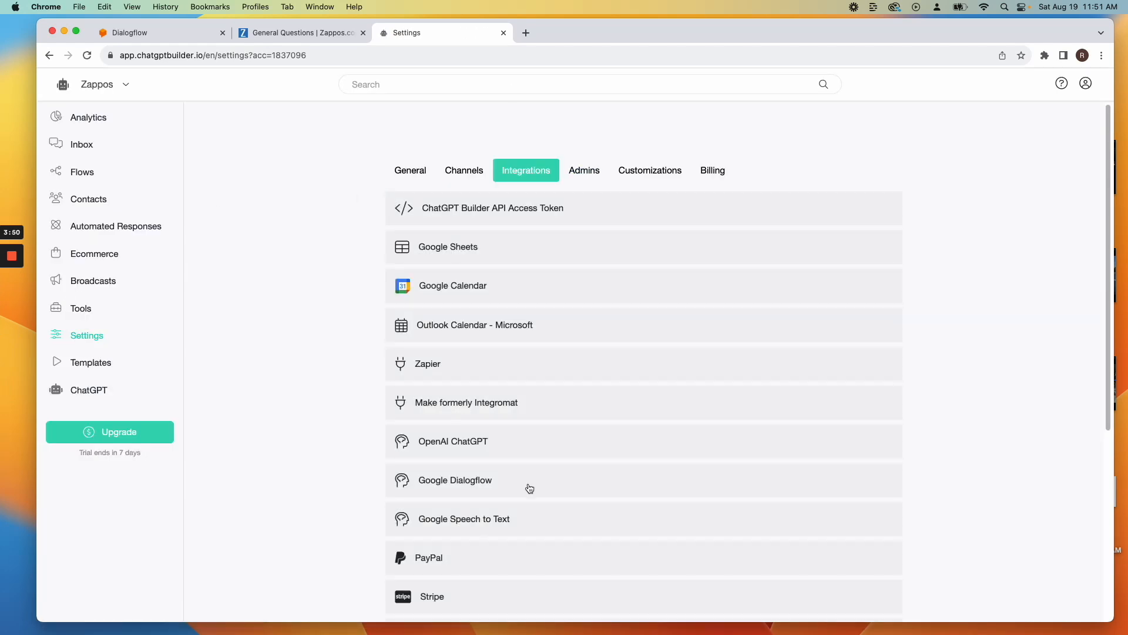
Connect the bot's Google Dialogflow integration to the Zappos-Demo agent, allowing Google access
{"action": "left_click", "coordinate": [455, 480]}
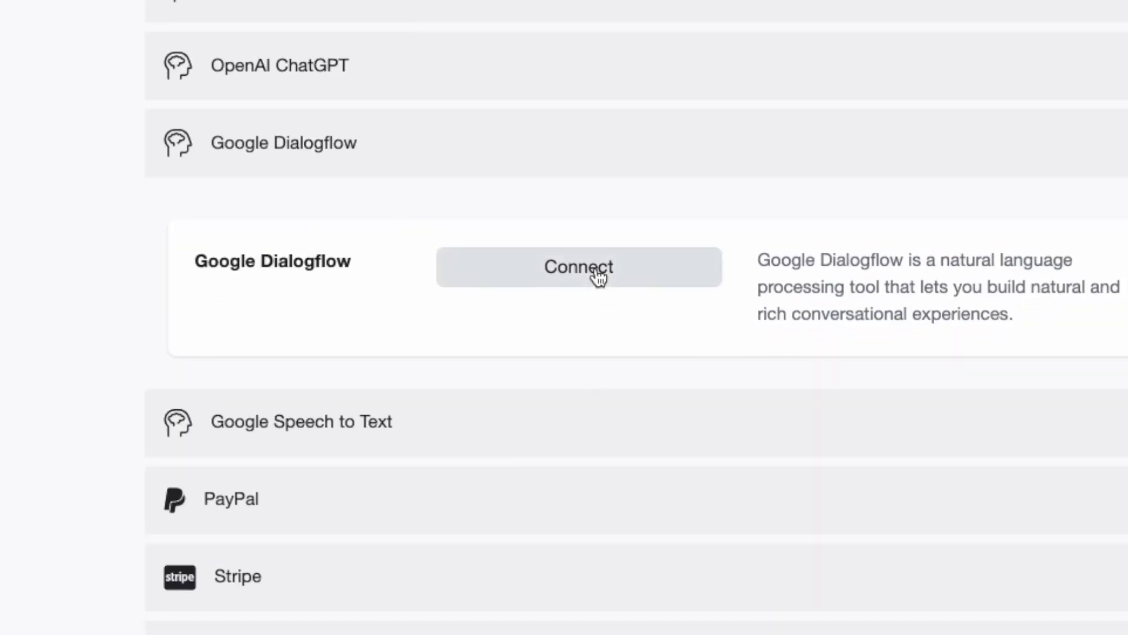
{"action": "left_click", "coordinate": [579, 267]}
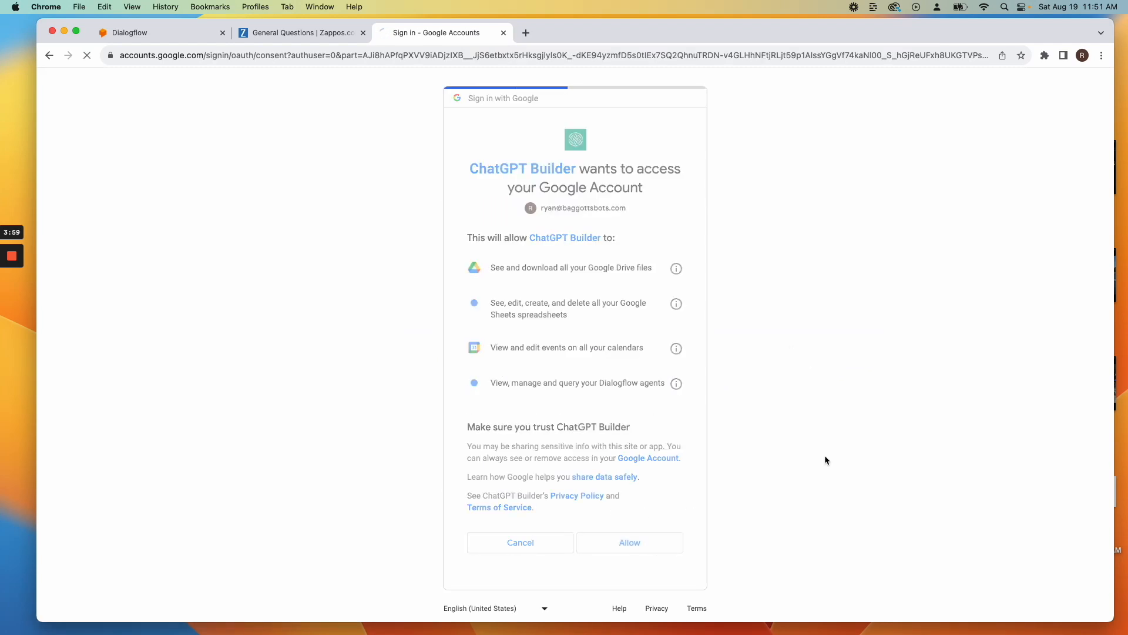
{"action": "left_click", "coordinate": [628, 542]}
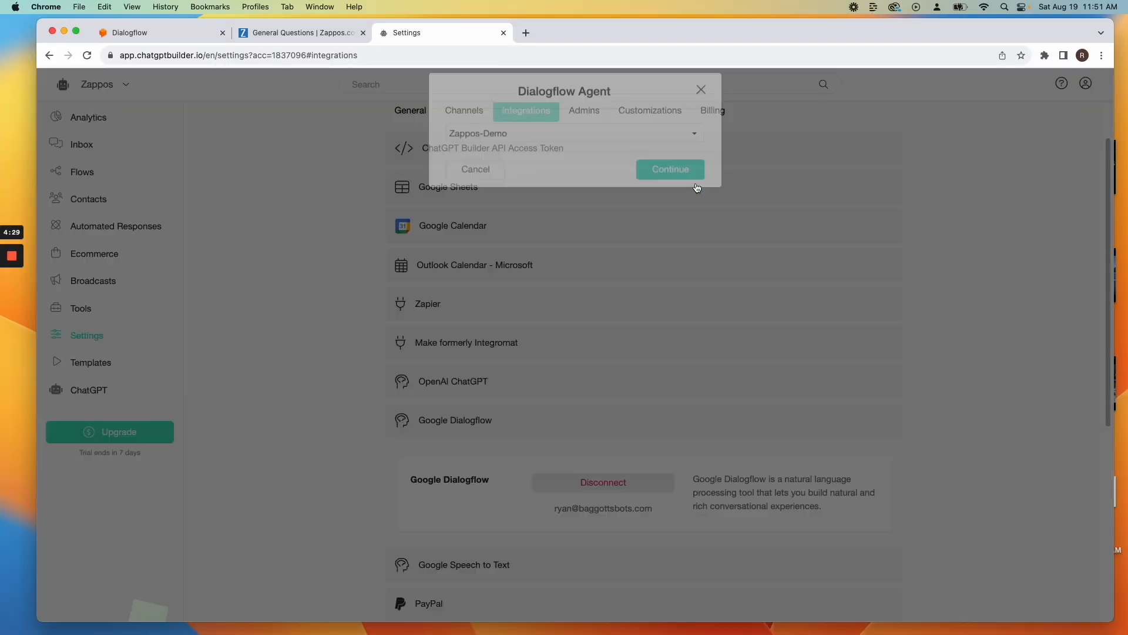
{"action": "left_click", "coordinate": [465, 110]}
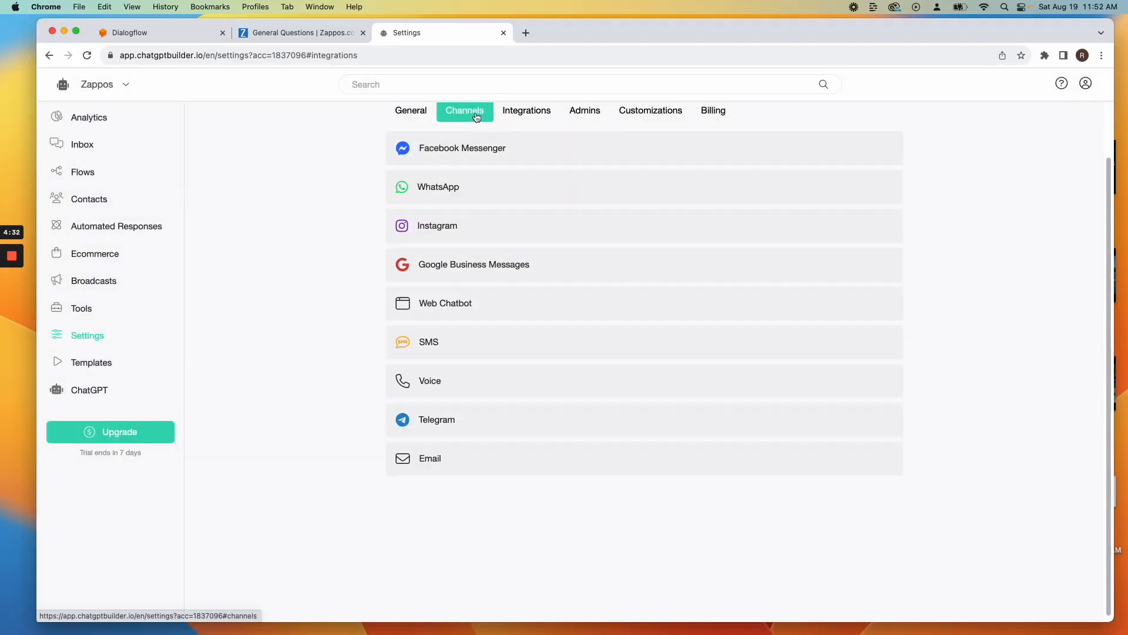
Ask a return question in the Zappos web chat and bring up the template store
{"action": "left_click", "coordinate": [444, 304]}
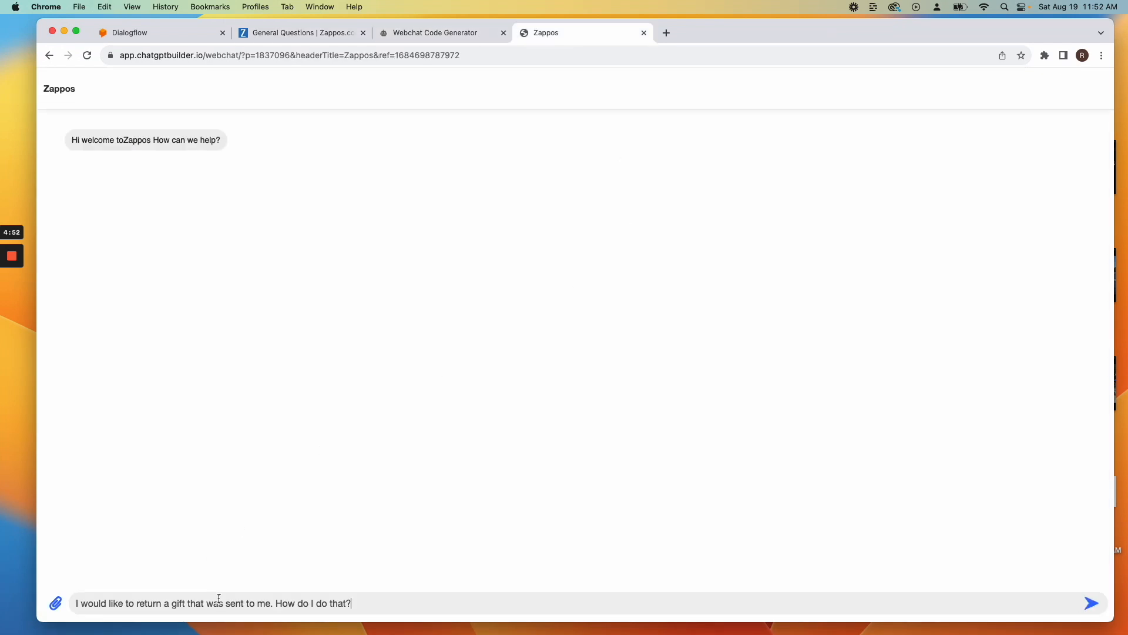
{"action": "left_click", "coordinate": [1091, 603]}
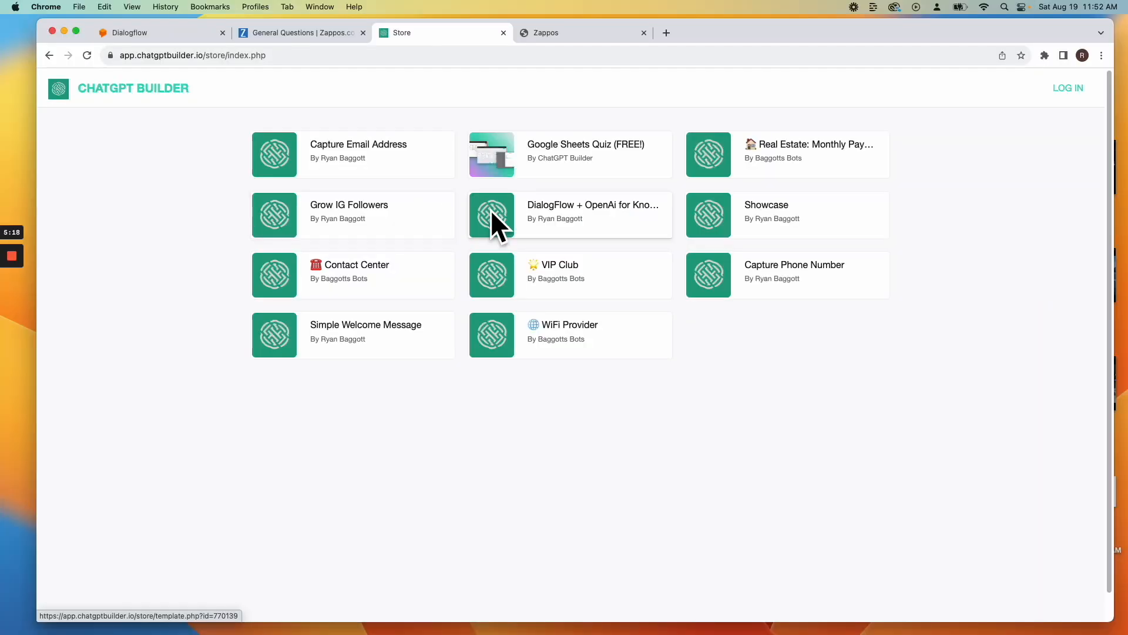
Install the DialogFlow + OpenAi for Knowledge Base template and inspect its DialogFlow Generated Answer step
{"action": "left_click", "coordinate": [569, 214]}
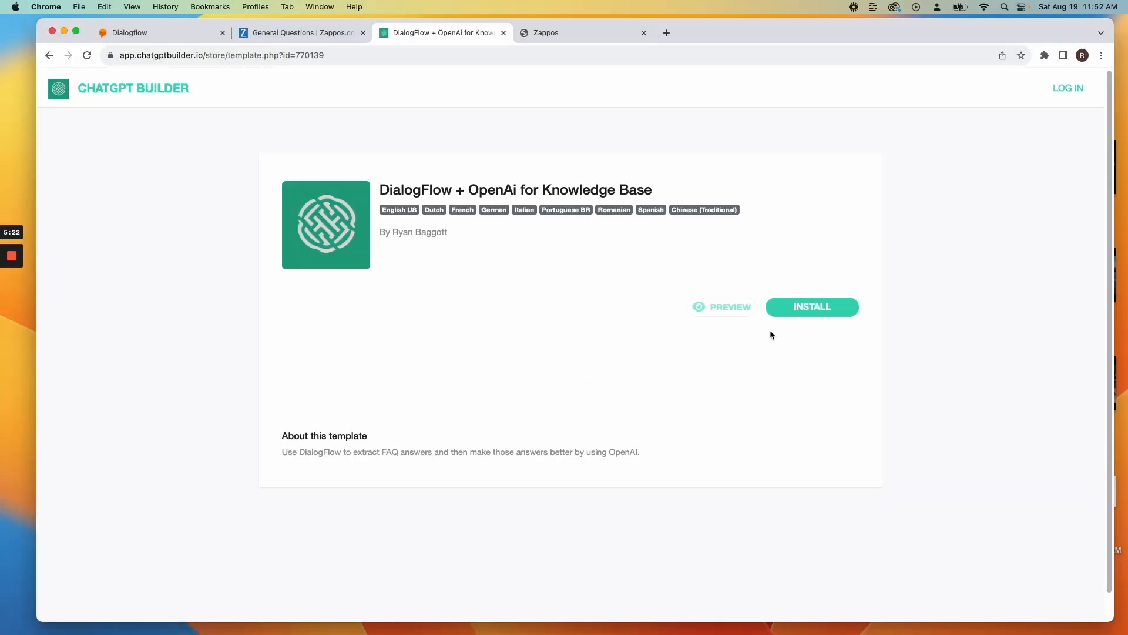
{"action": "left_click", "coordinate": [812, 307]}
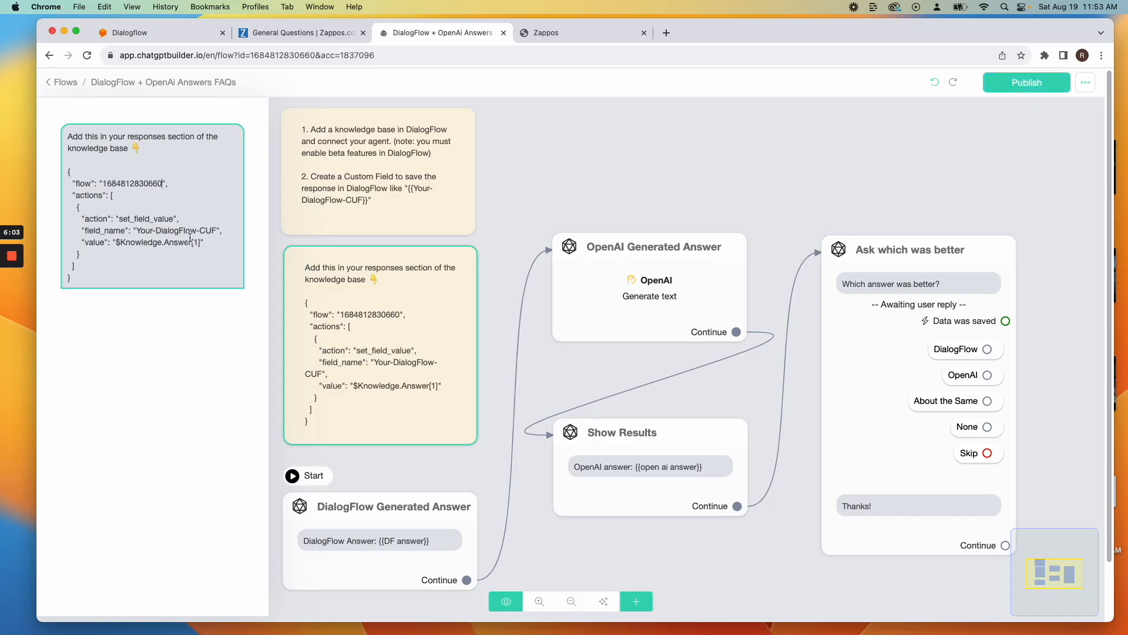
{"action": "left_click", "coordinate": [380, 505]}
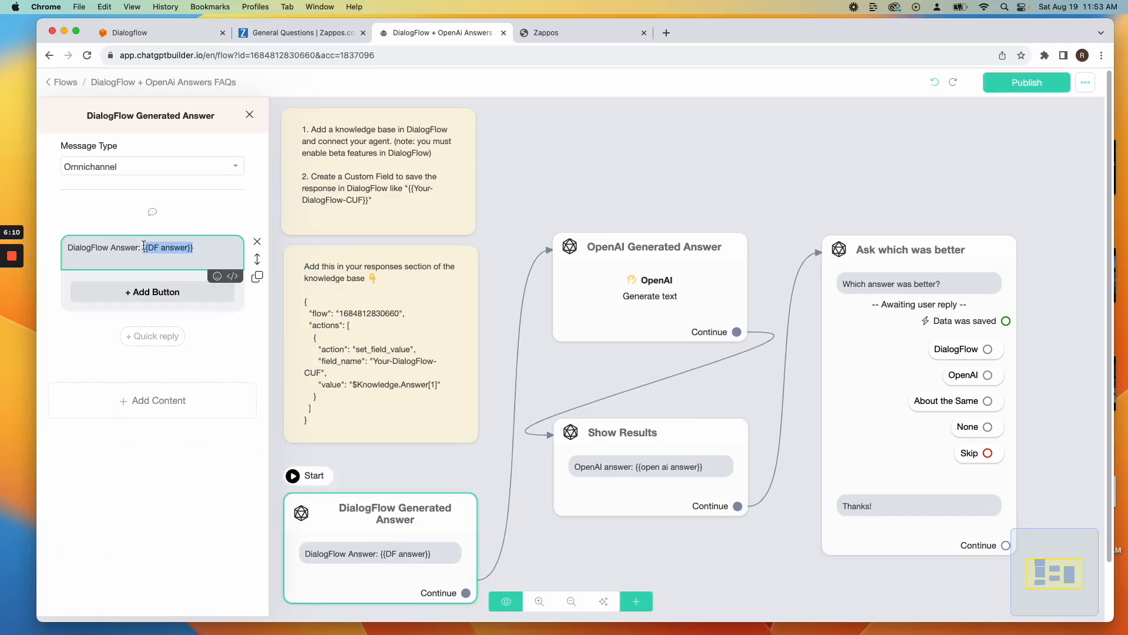
{"action": "left_click", "coordinate": [250, 114]}
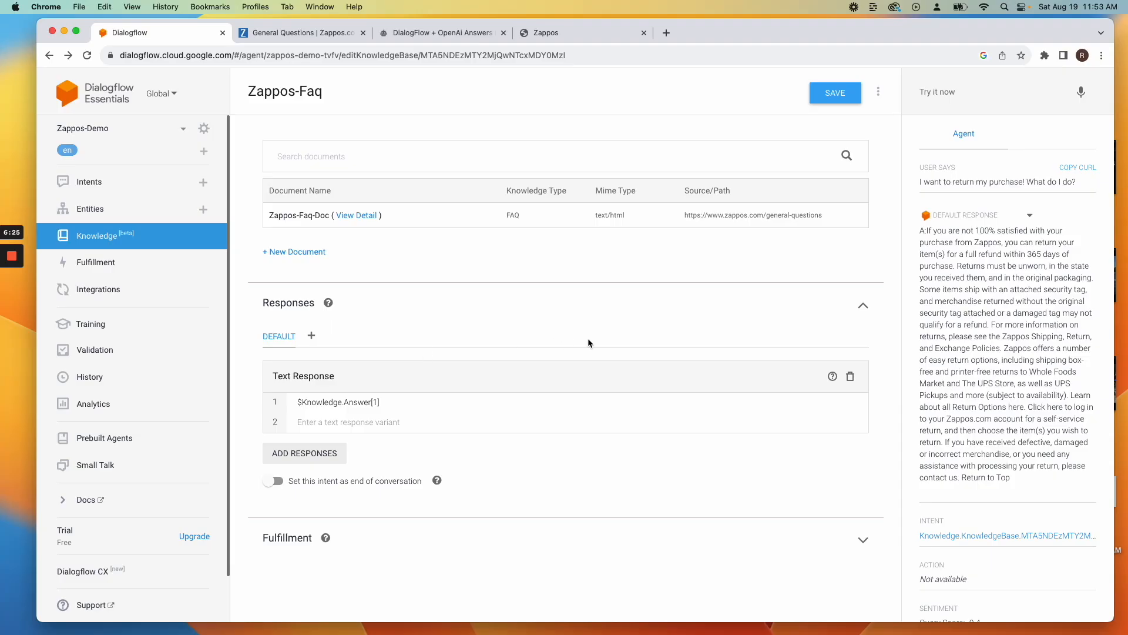
{"action": "mouse_move", "coordinate": [851, 380]}
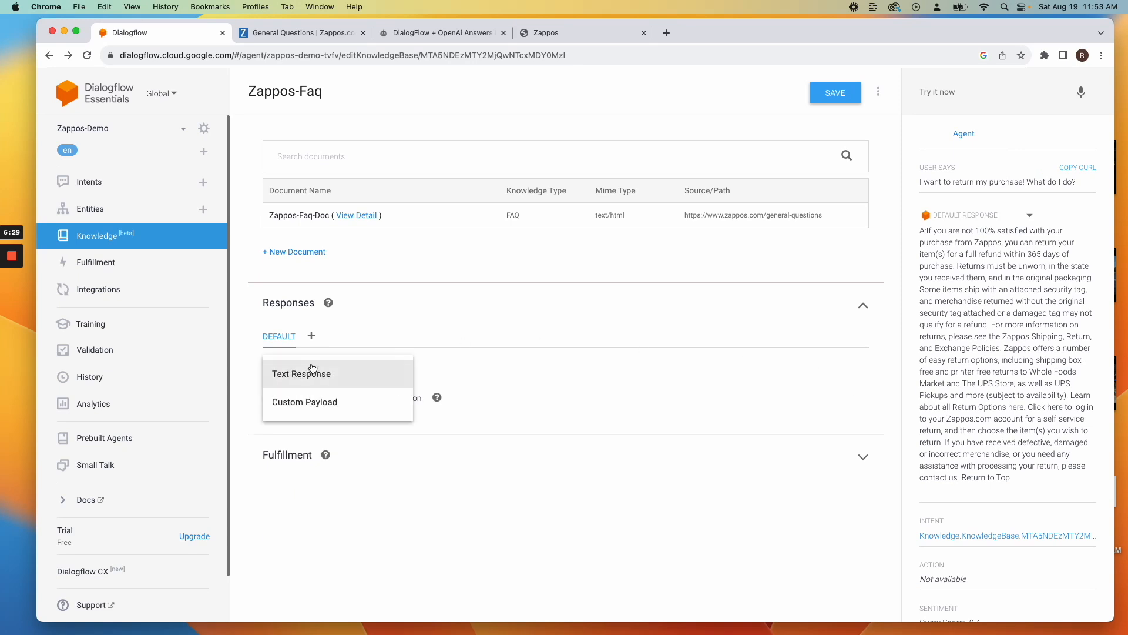
Replace the text response with a custom payload setting field_name to "DF answer" and save
{"action": "left_click", "coordinate": [304, 402]}
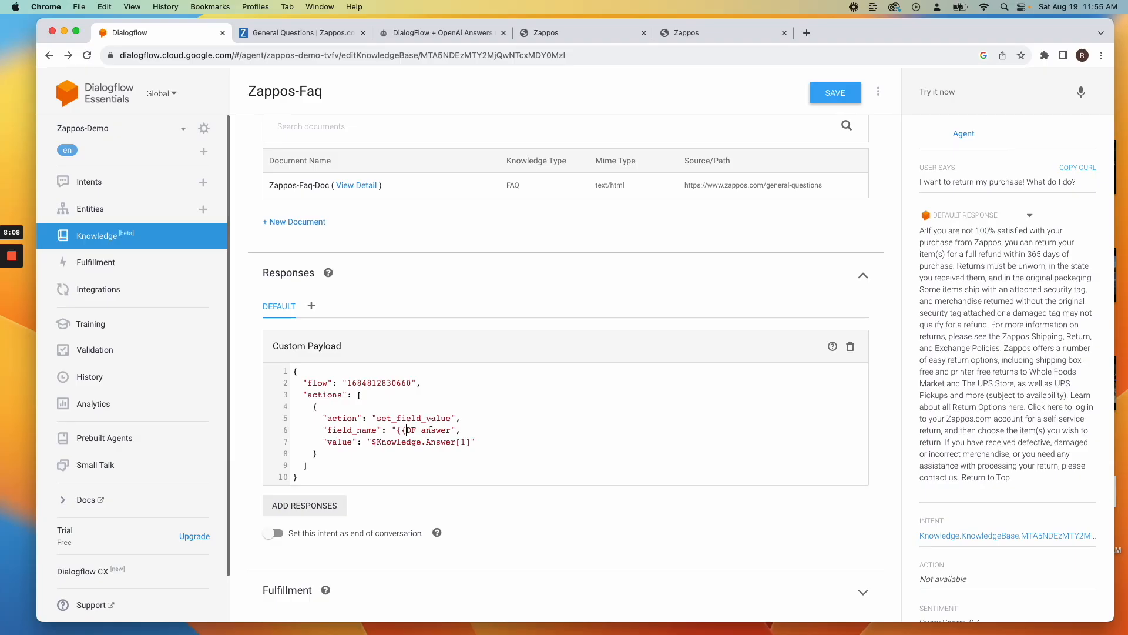
{"action": "left_click", "coordinate": [835, 92]}
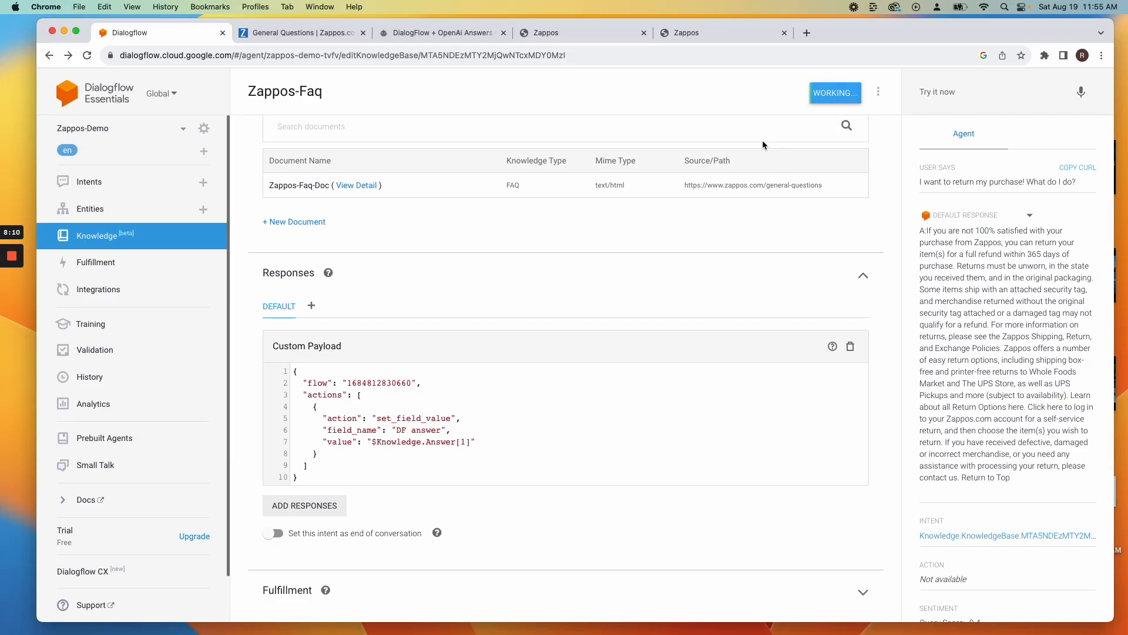
{"action": "left_click", "coordinate": [835, 92]}
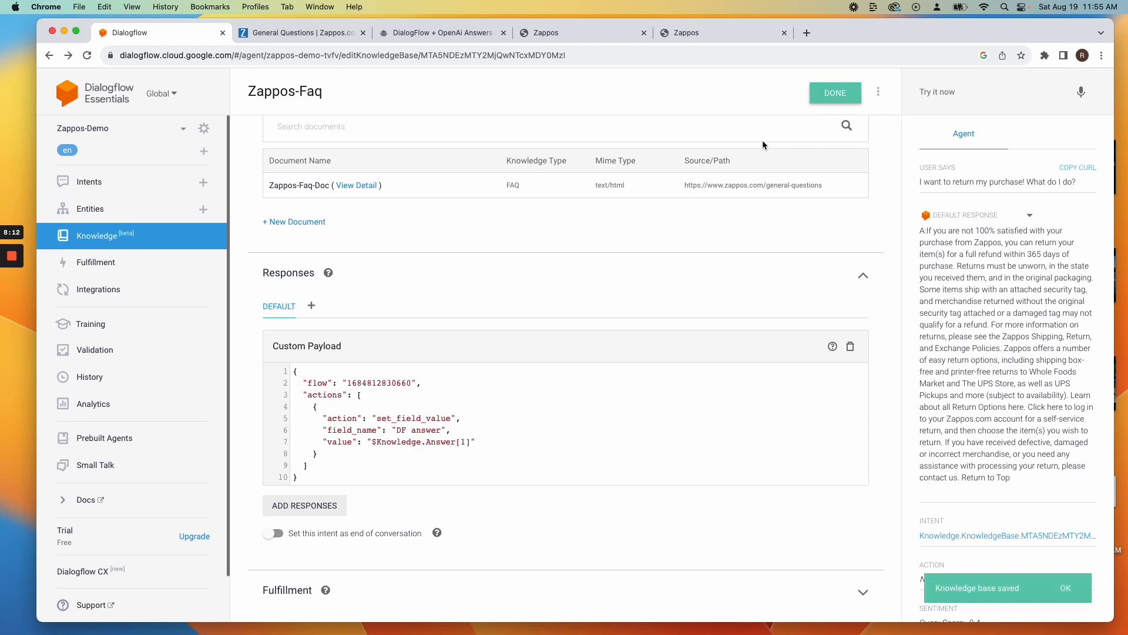